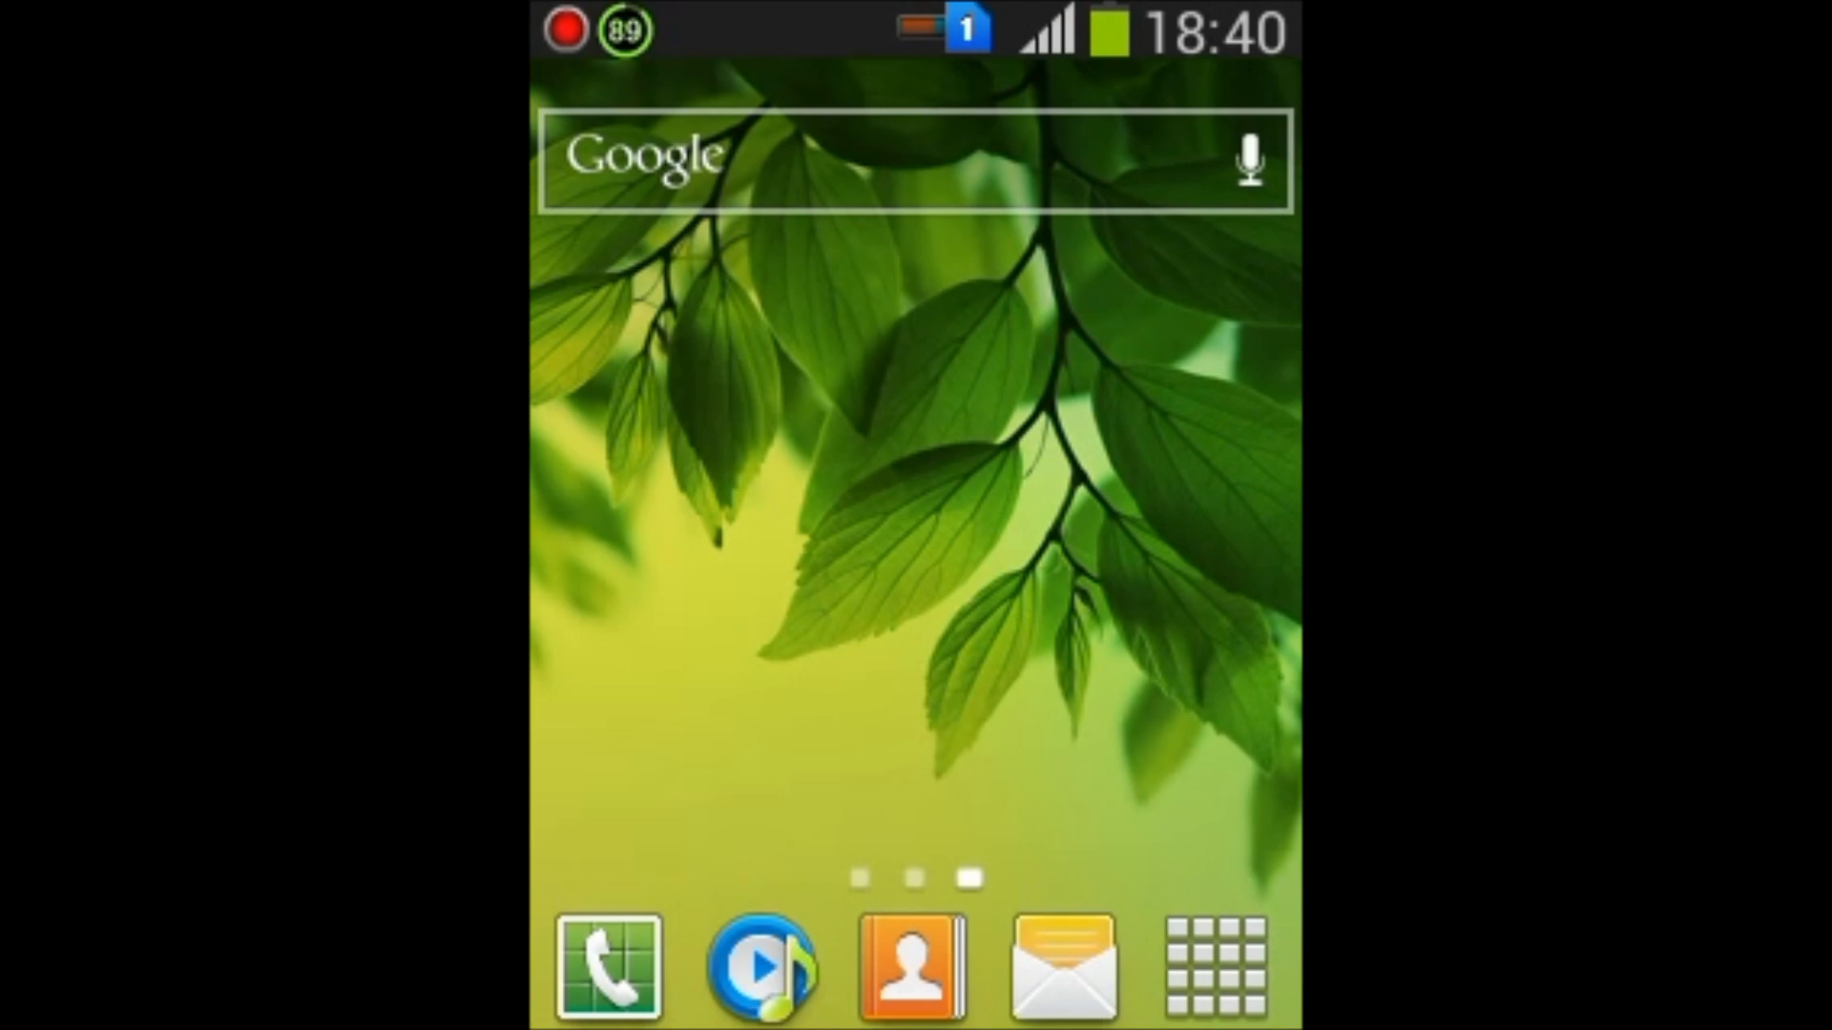
Launch Screencast from the home screen and show its recorded videos list
left_click(1211, 967)
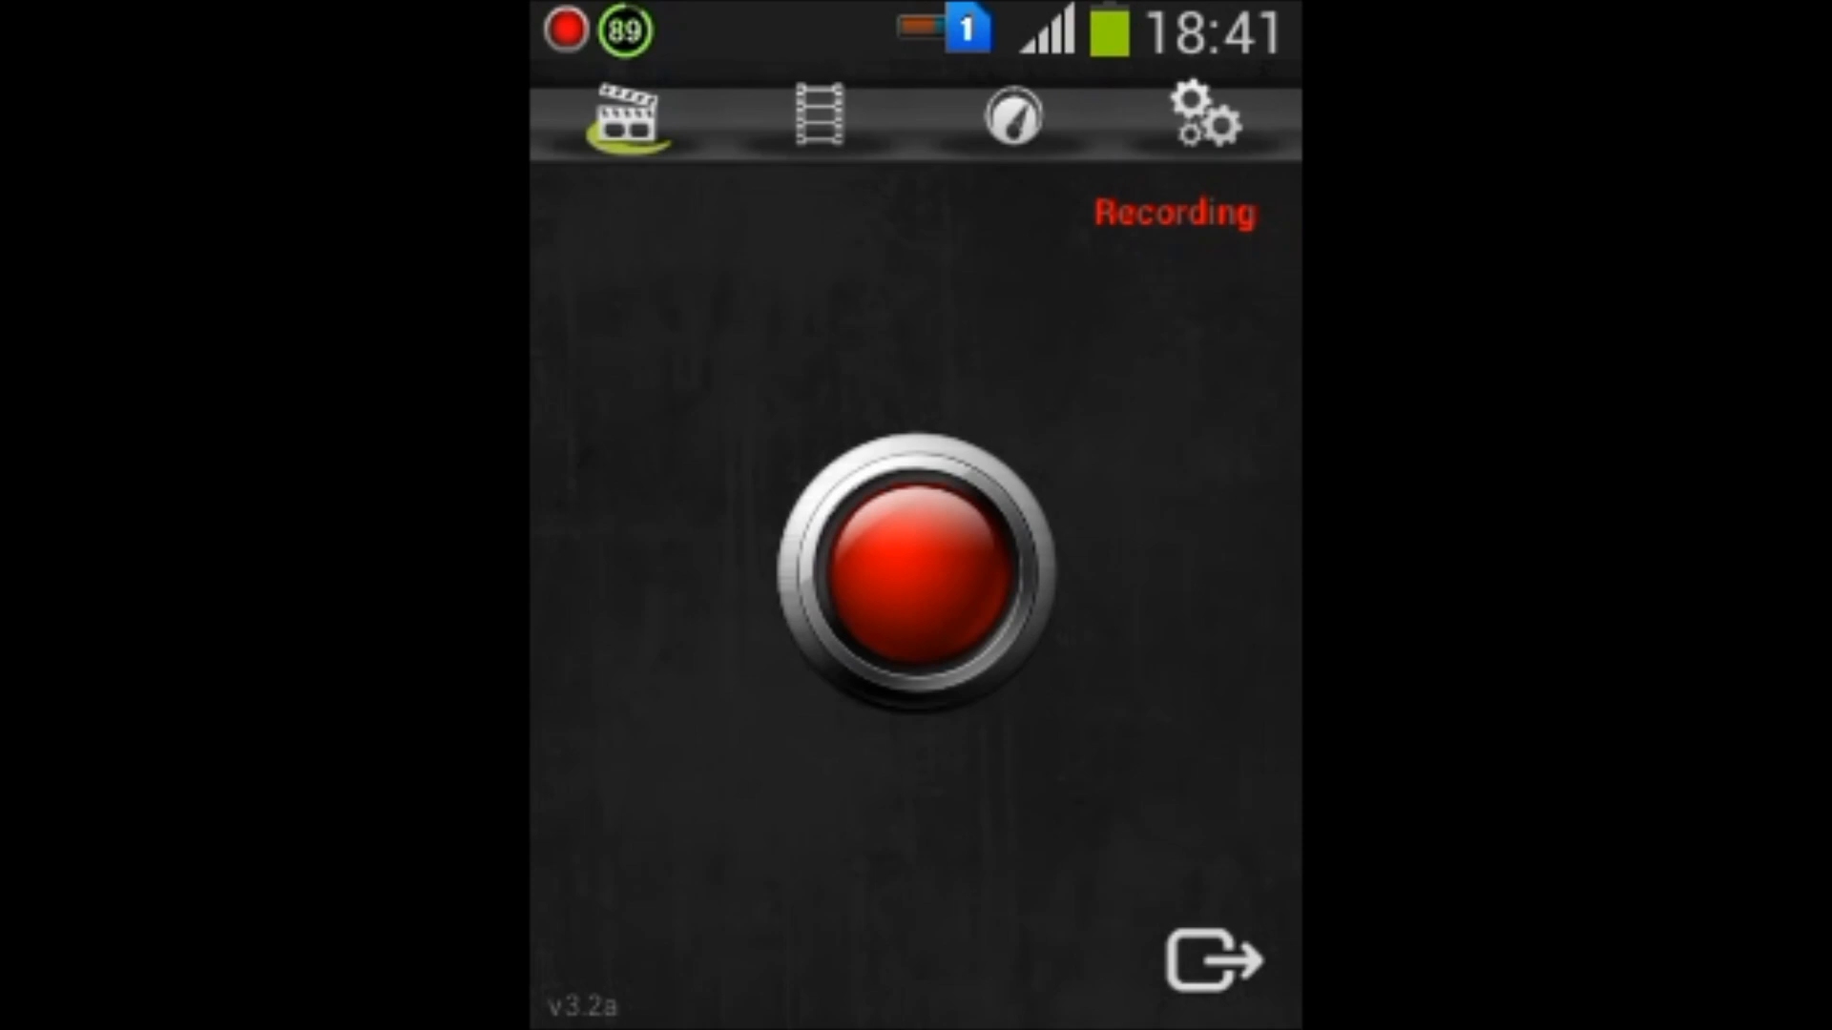
left_click(818, 114)
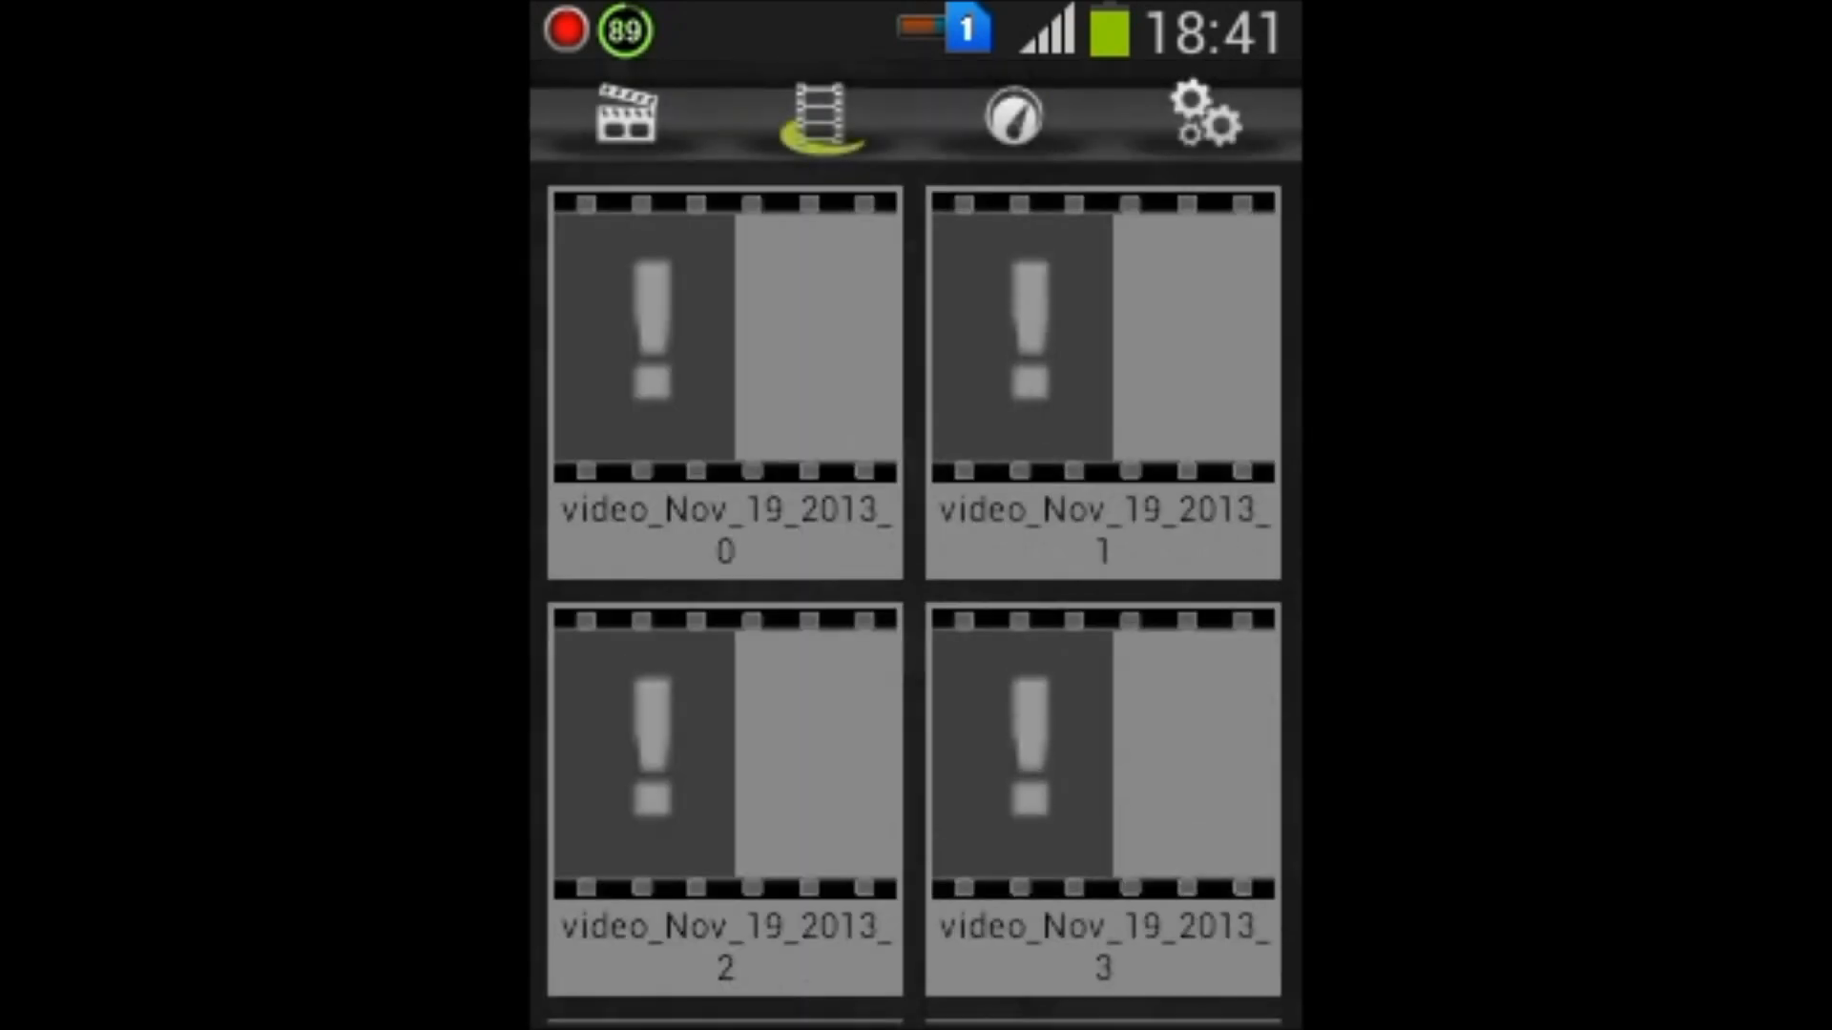
Scroll the videos grid, then view the benchmark score of 2985 at 39.8 fps
scroll("down", 3)
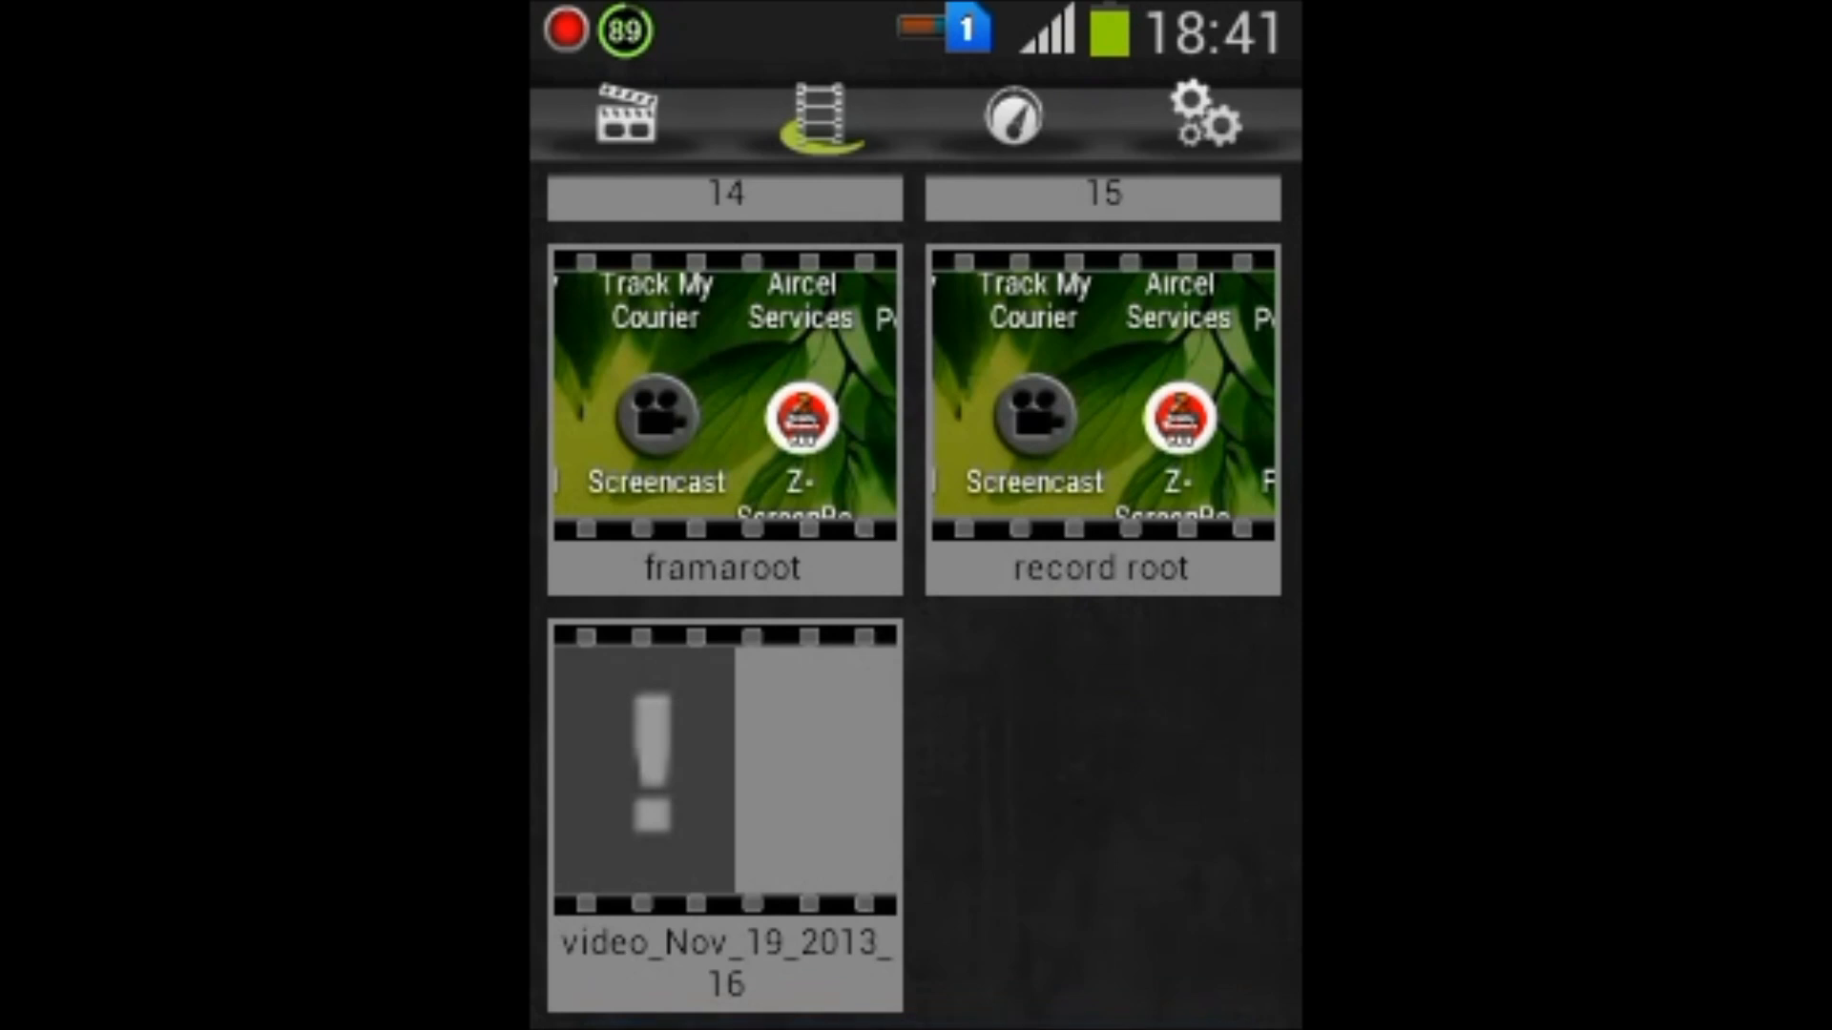
left_click(1013, 117)
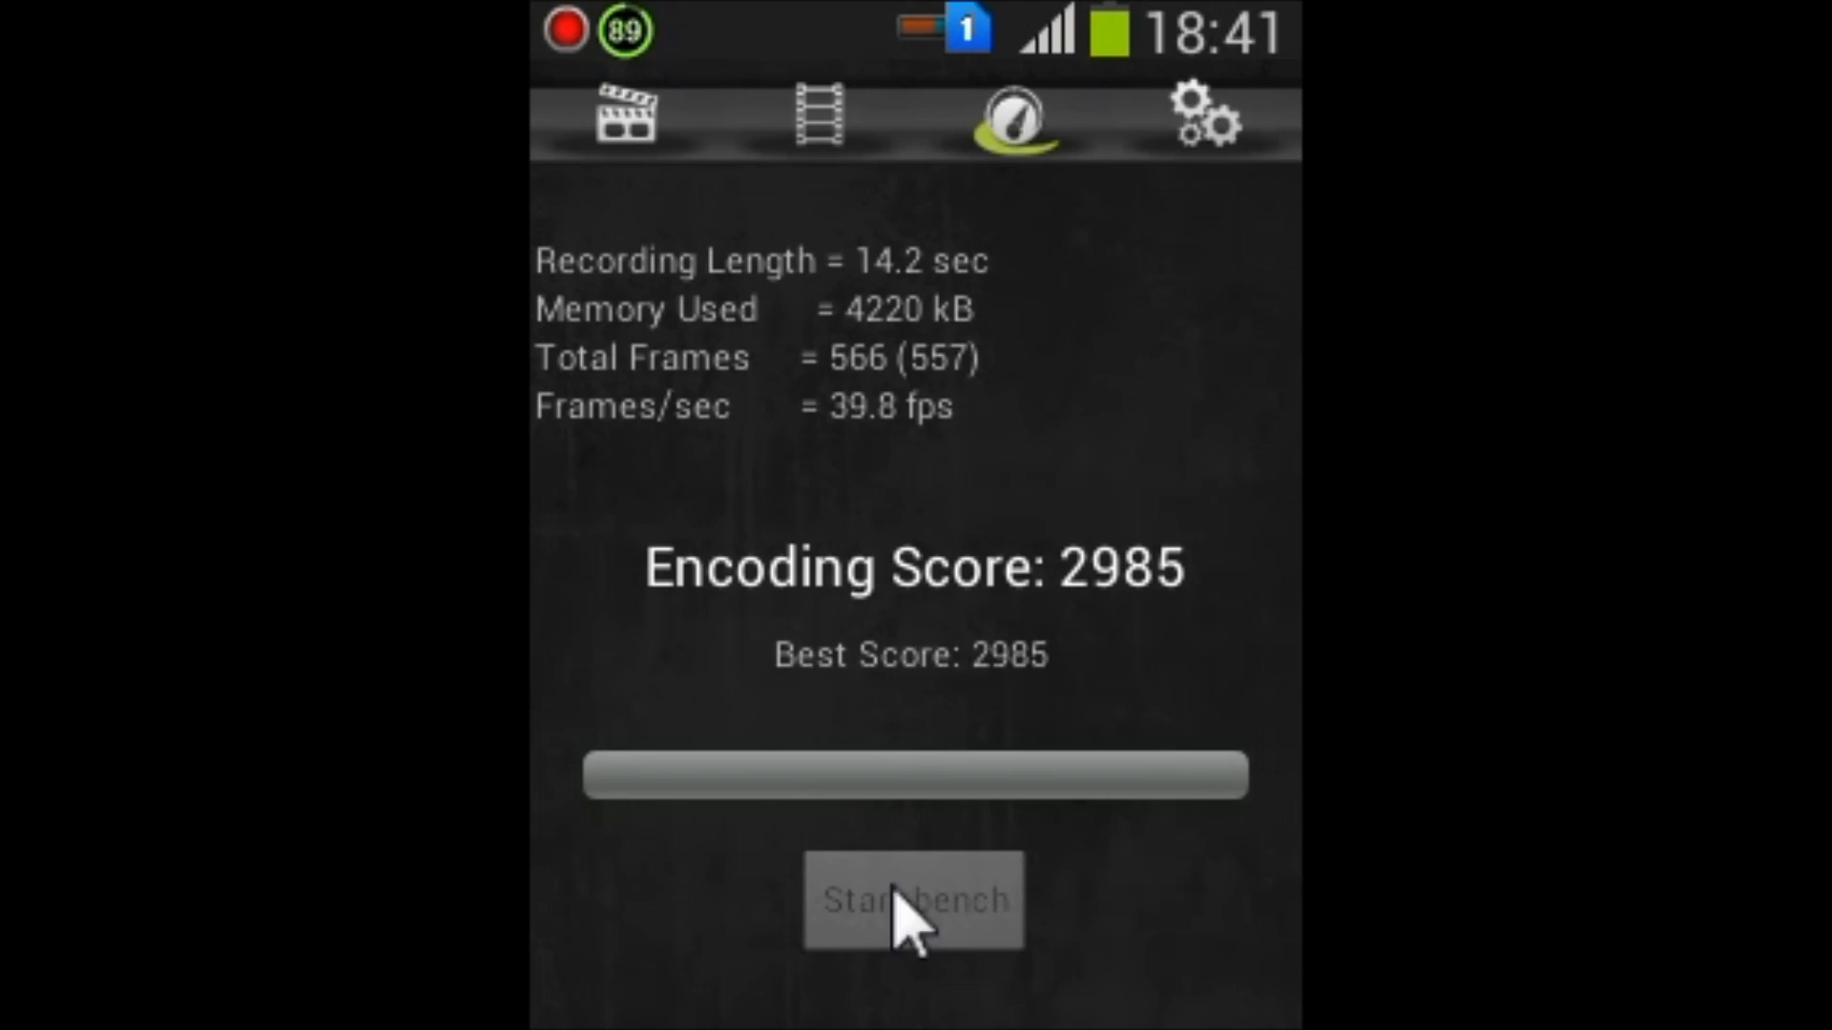
mouse_move(909, 935)
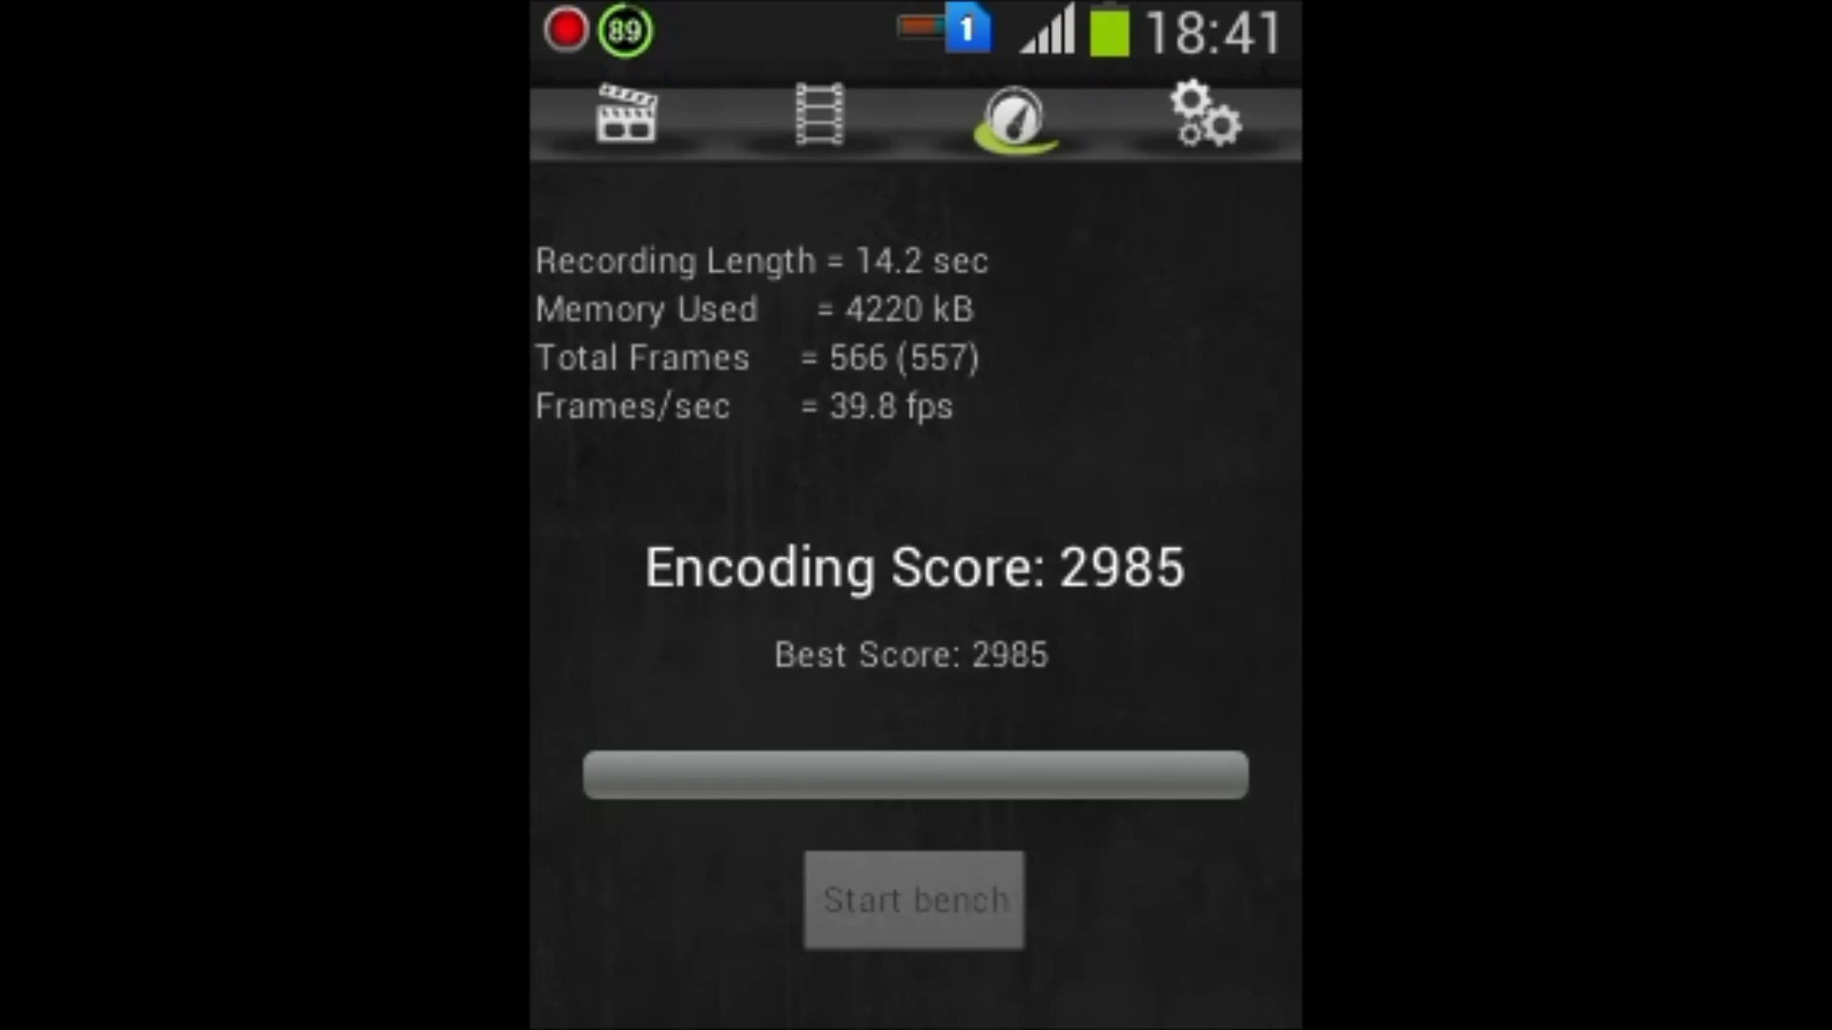
In video settings, review the Video Resolution options and keep it at High
left_click(1203, 120)
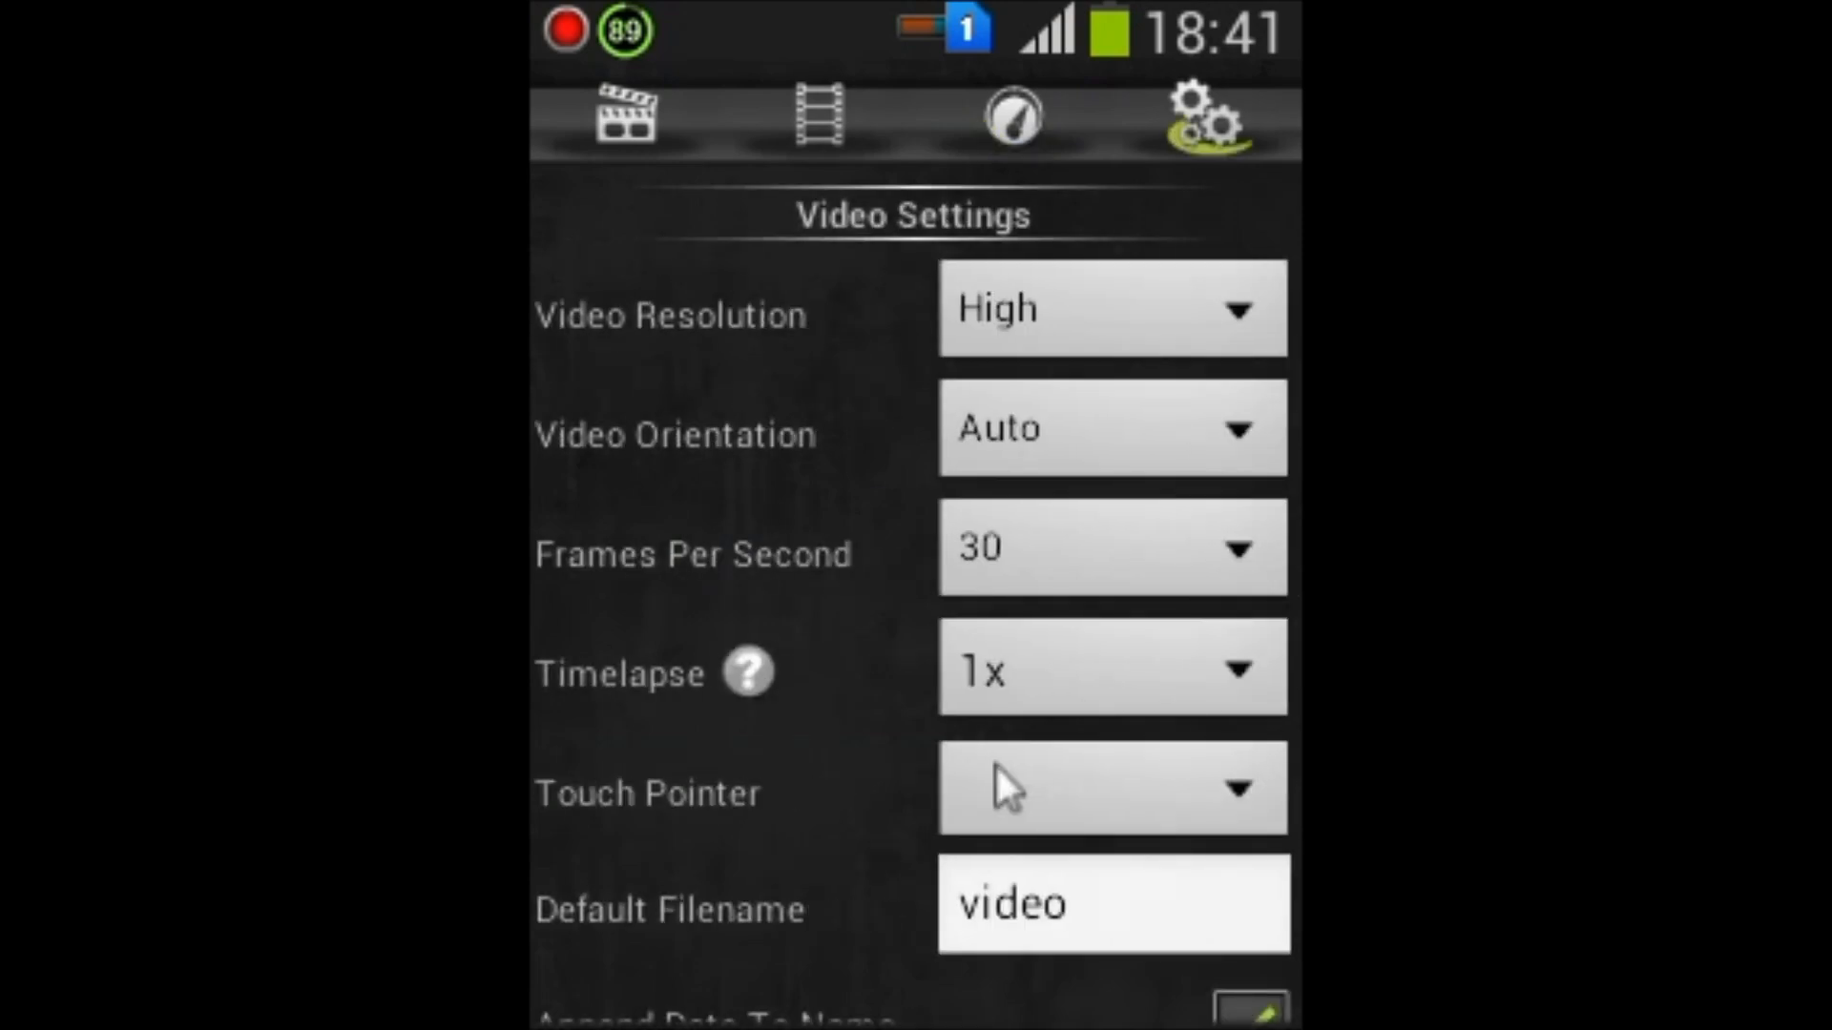
left_click(1113, 307)
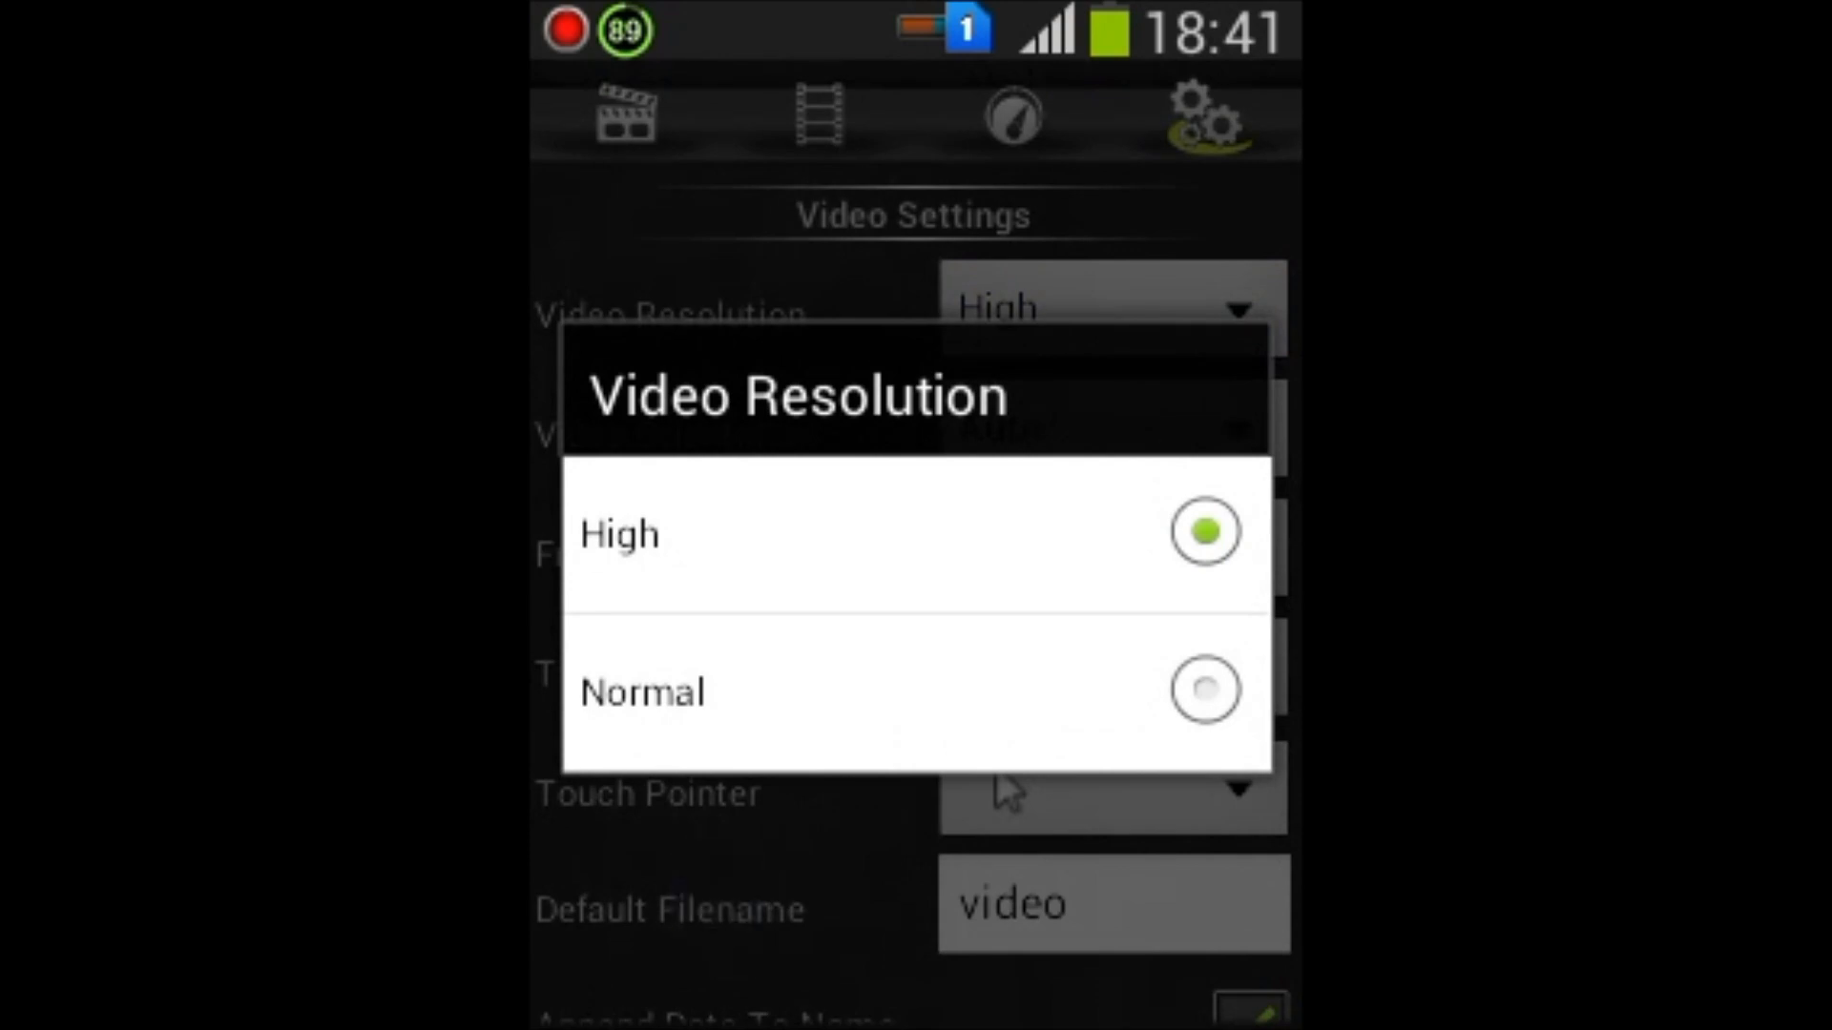
left_click(620, 536)
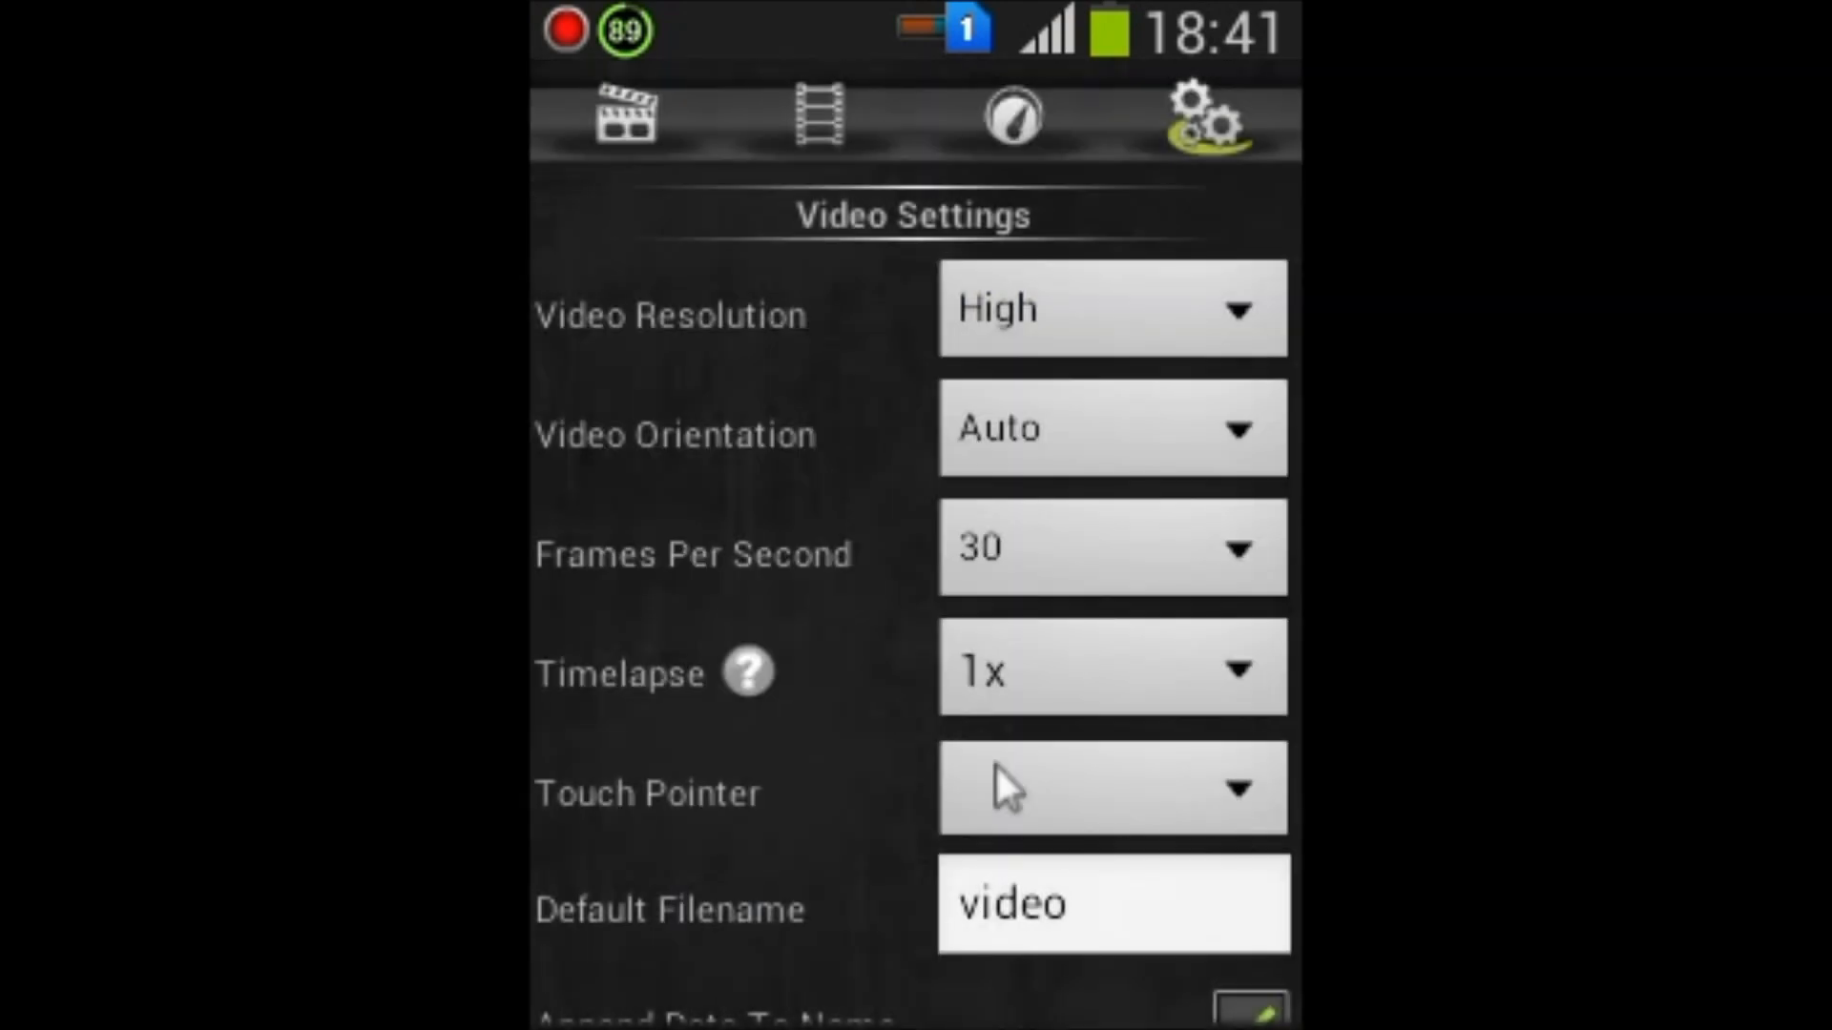
scroll("down", 3)
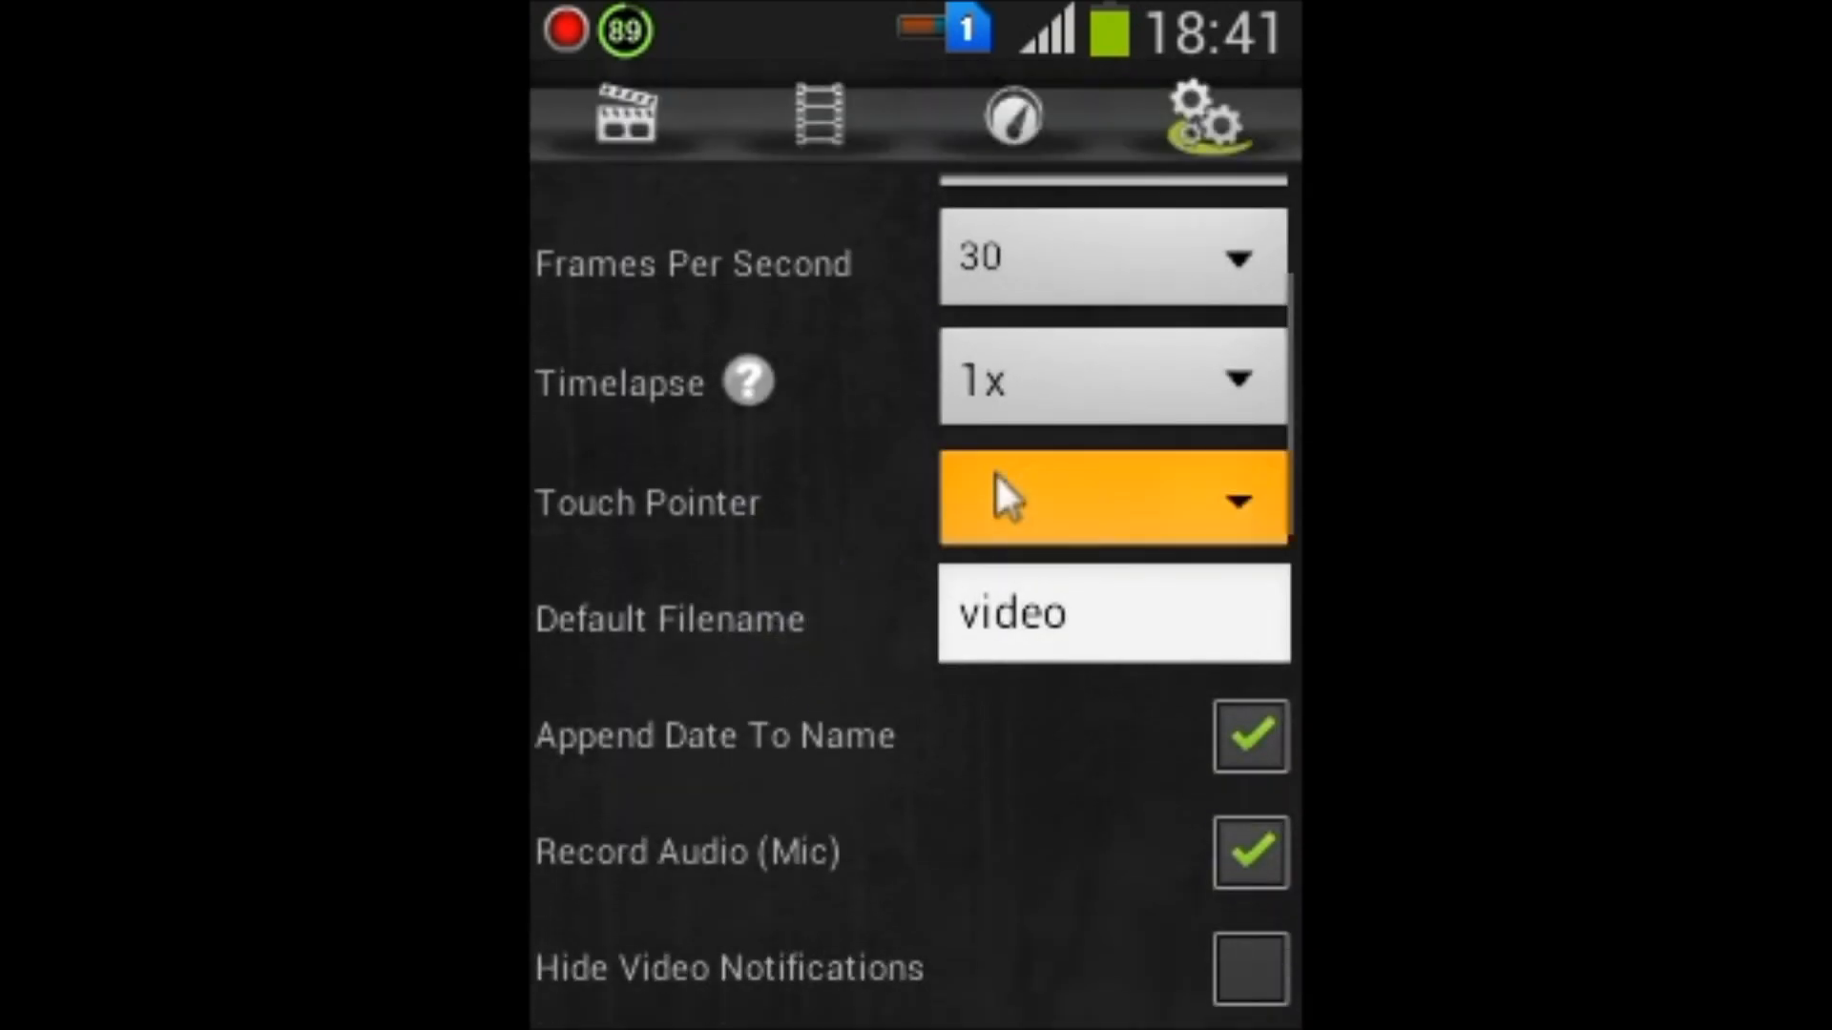
left_click(1110, 500)
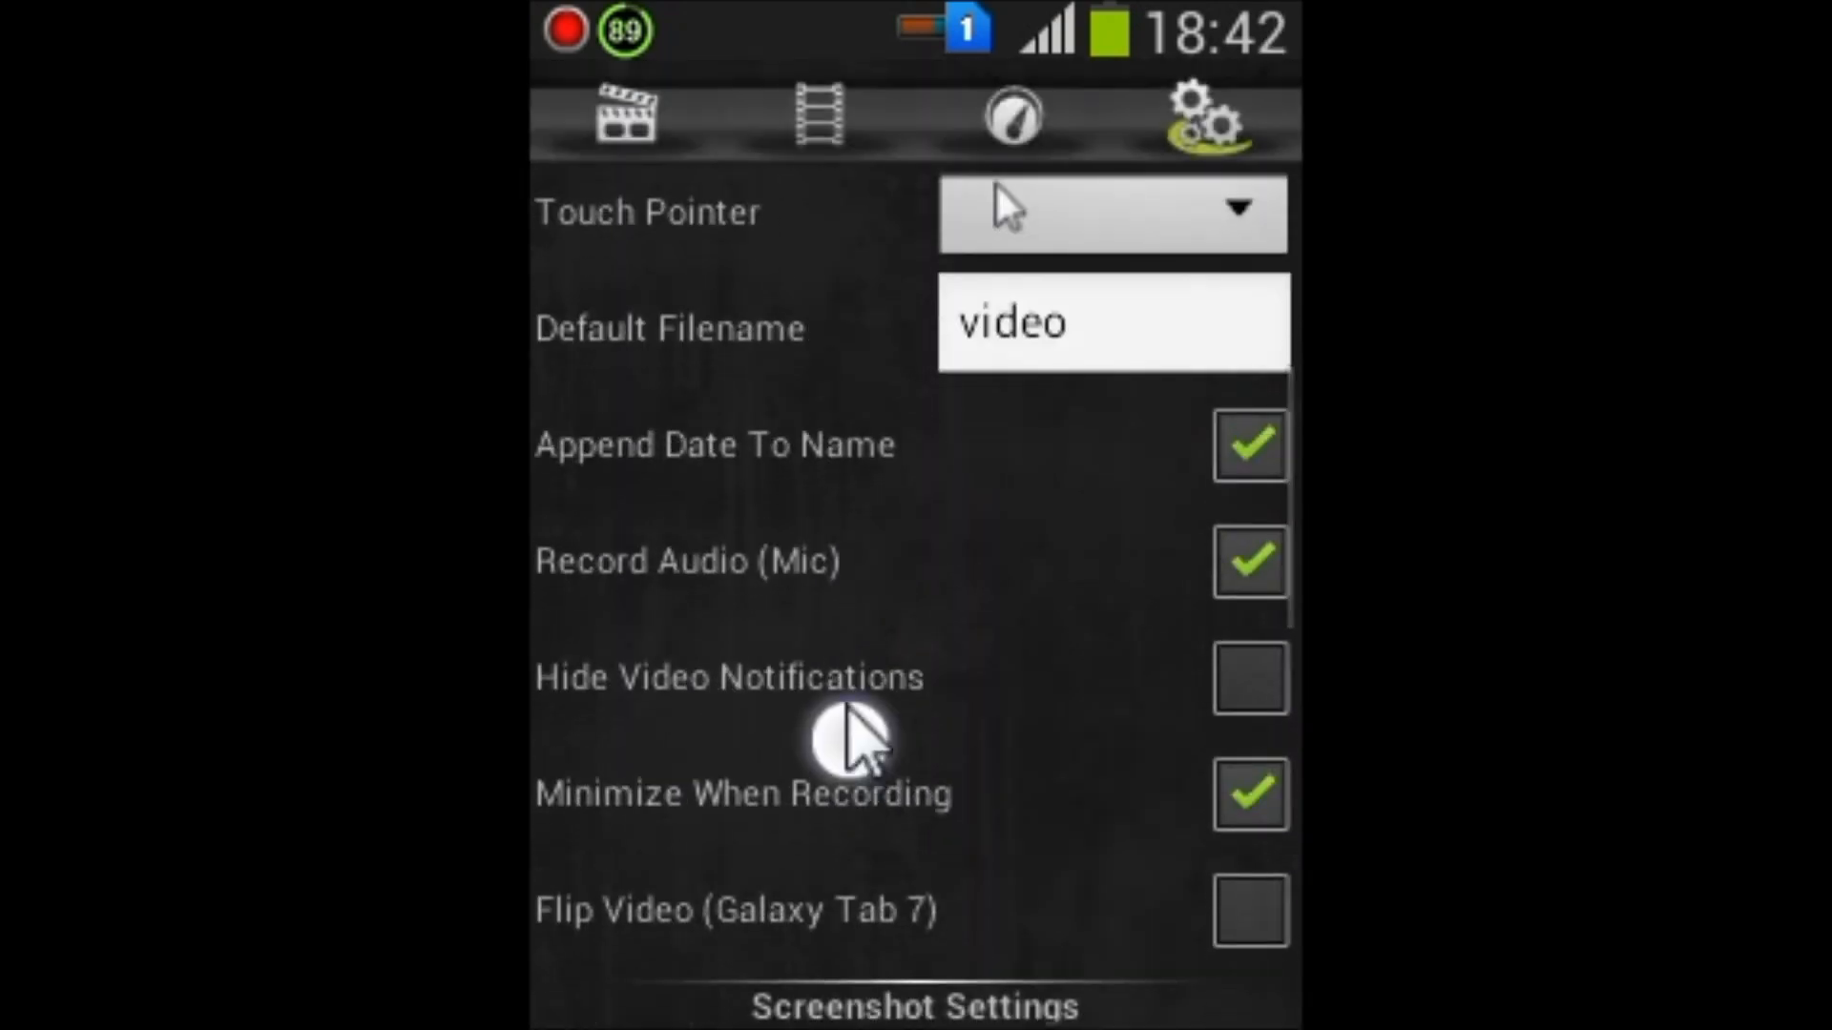
scroll("down", 3)
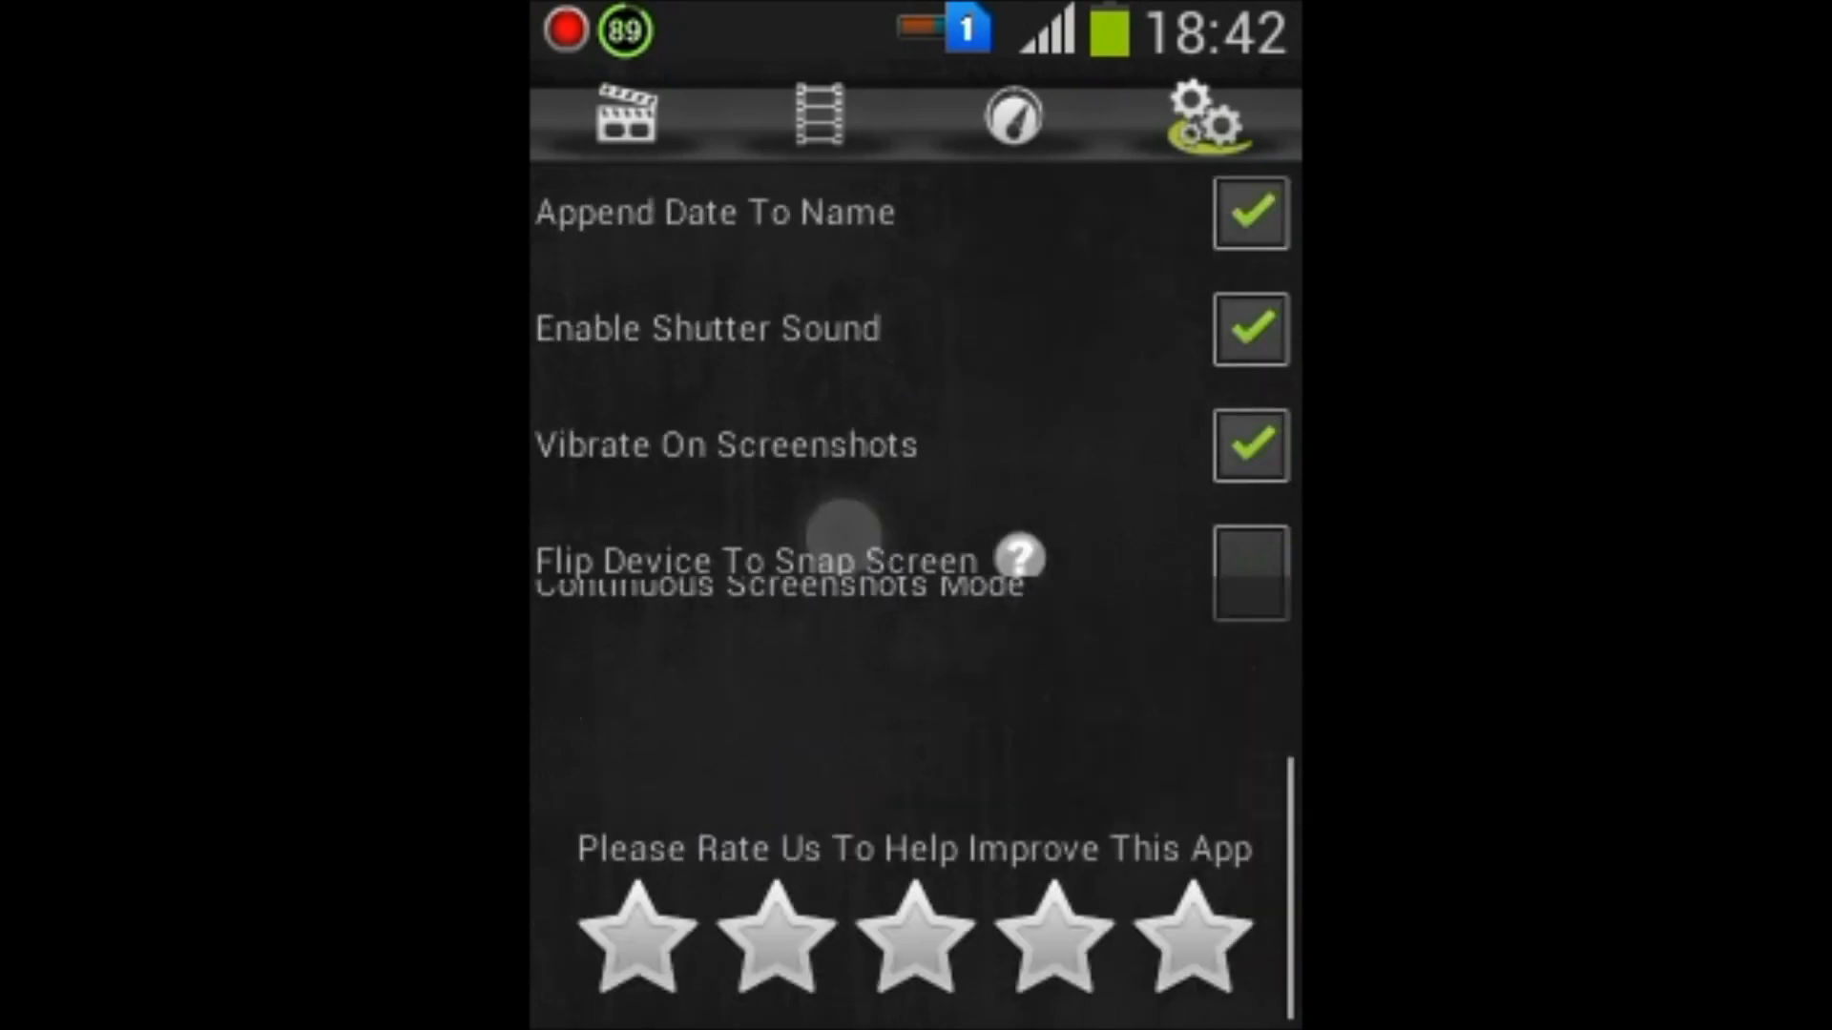